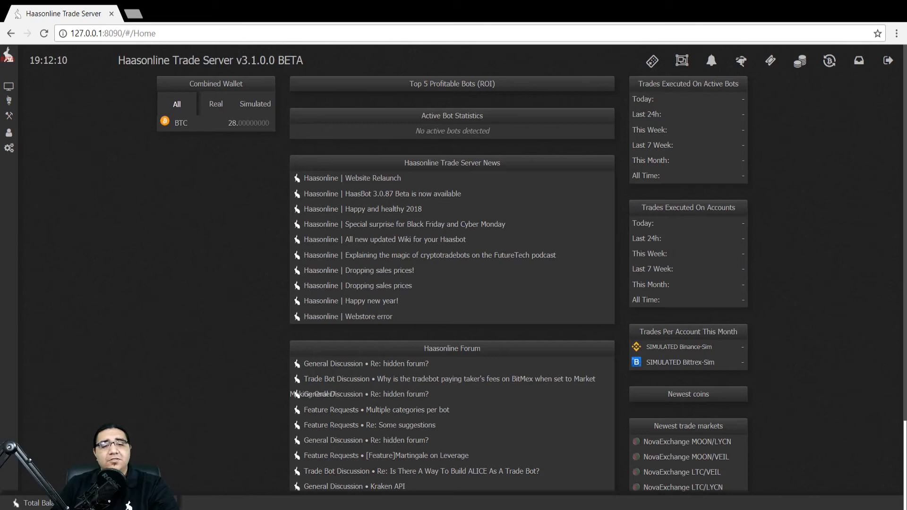
{"action": "mouse_move", "coordinate": [288, 225]}
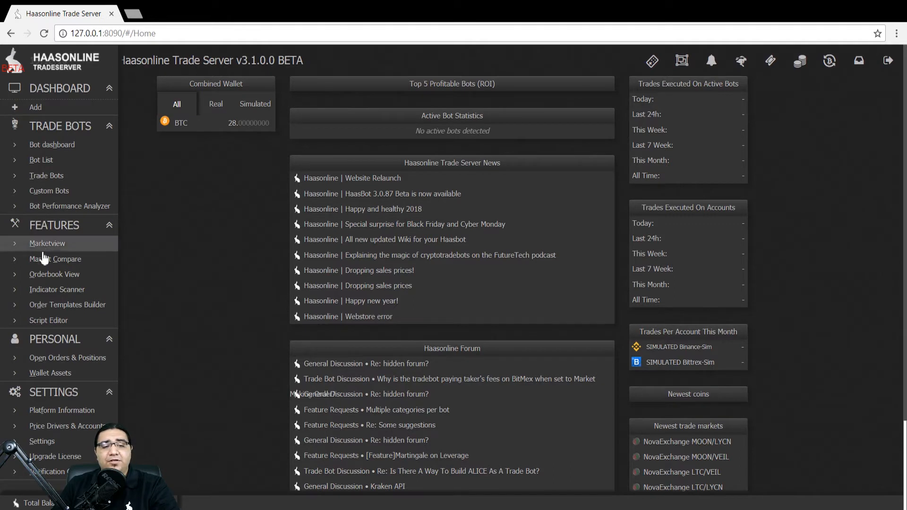
- Go to the Market Compare page from the Features sidebar
{"action": "left_click", "coordinate": [59, 259]}
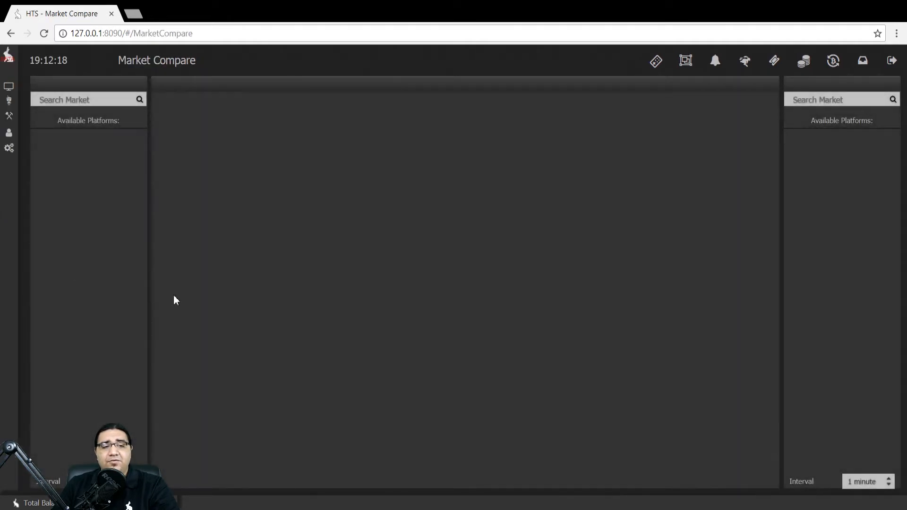
{"action": "mouse_move", "coordinate": [493, 322]}
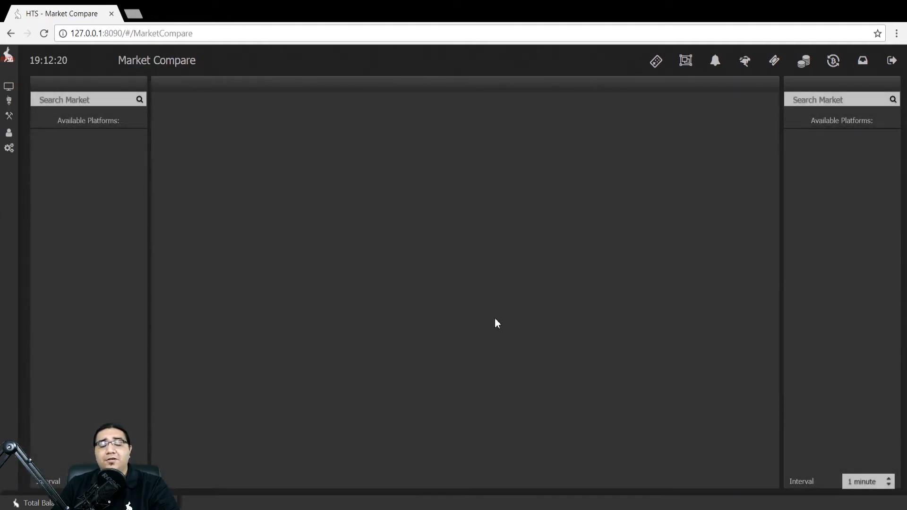
{"action": "mouse_move", "coordinate": [87, 185]}
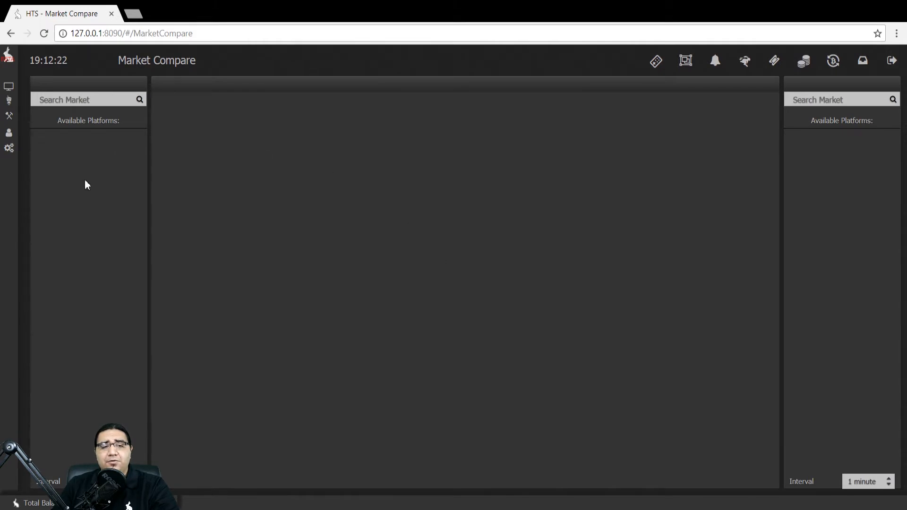
{"action": "mouse_move", "coordinate": [105, 255]}
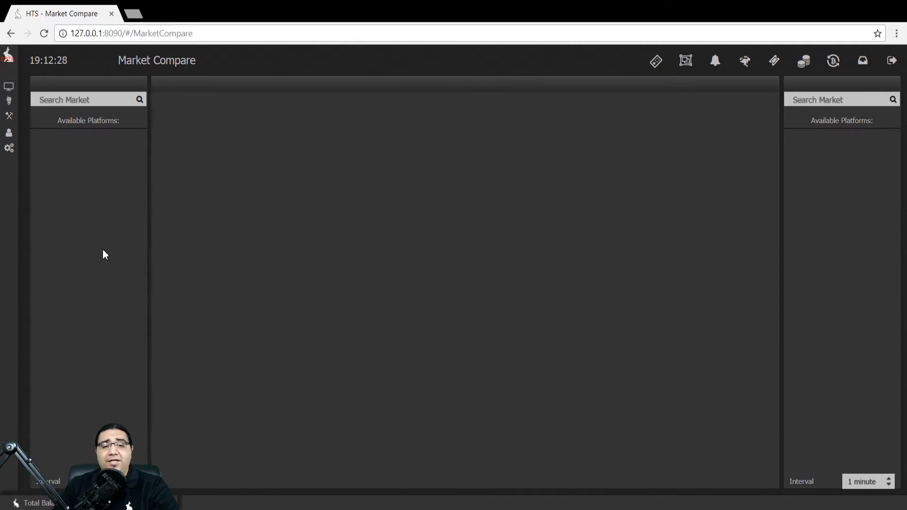
{"action": "mouse_move", "coordinate": [379, 279]}
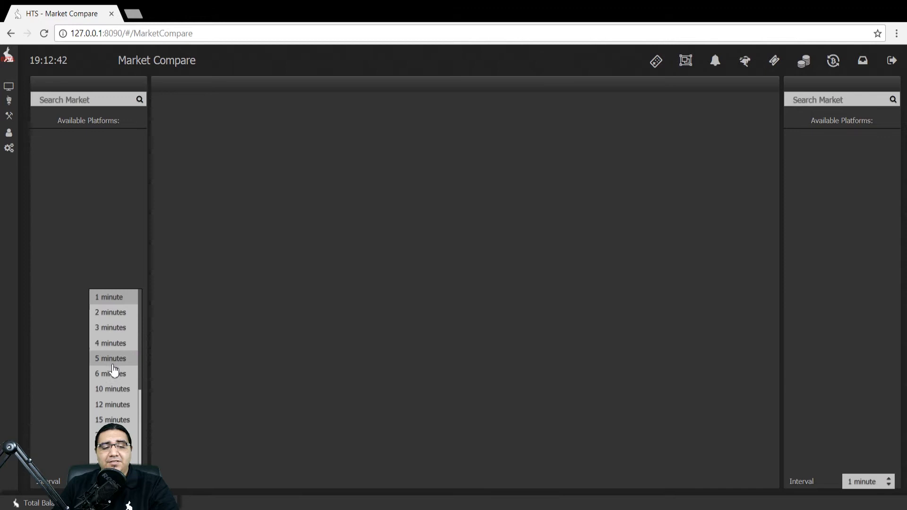
- Choose a 5-minute comparison interval and move to the left market search
{"action": "left_click", "coordinate": [110, 359]}
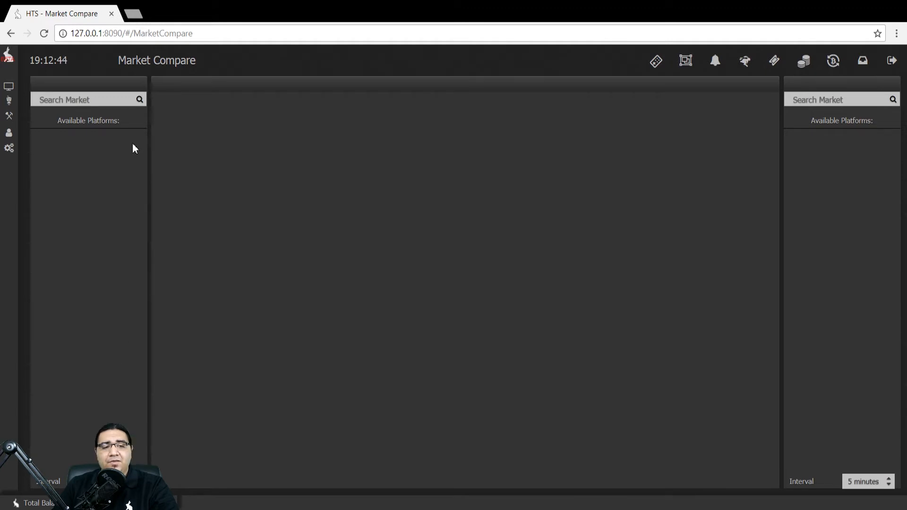
{"action": "left_click", "coordinate": [85, 100]}
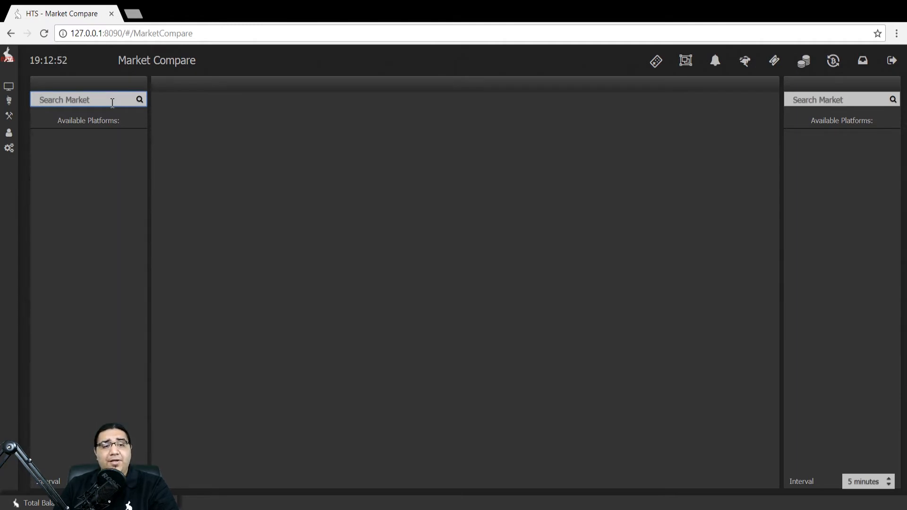
- Search 'usdt', choose BTC/USDT and plot Binance's price line
{"action": "type", "text": "u"}
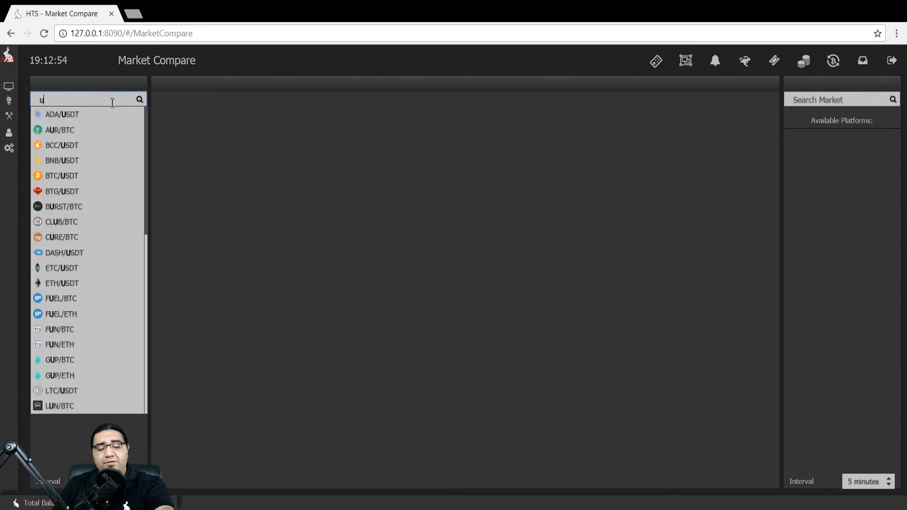
{"action": "type", "text": "sdt"}
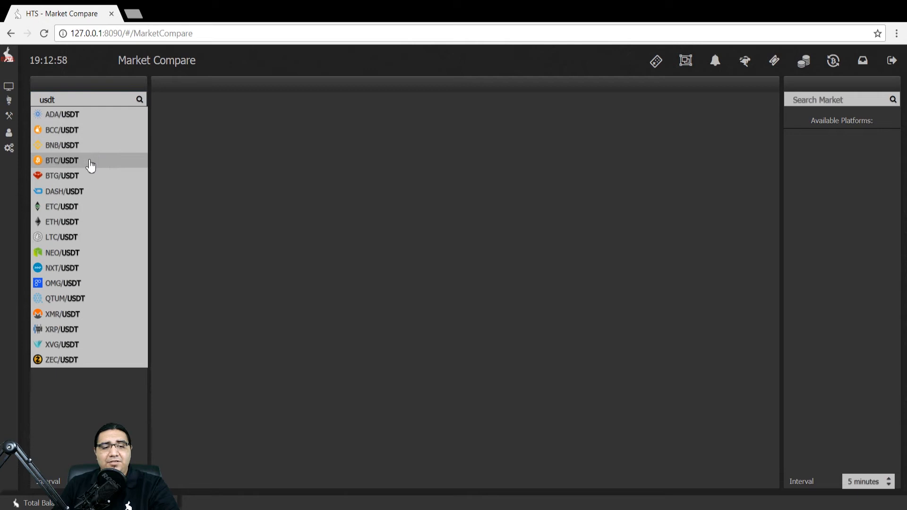
{"action": "left_click", "coordinate": [62, 160]}
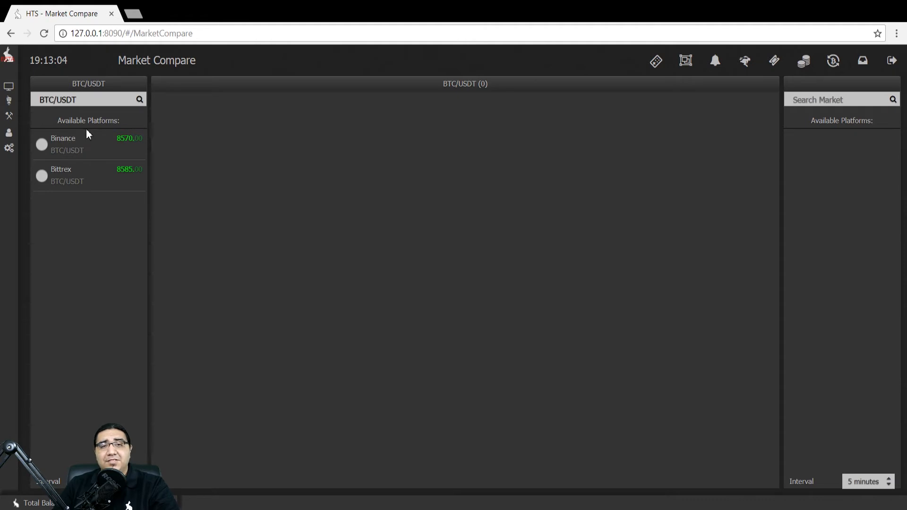
{"action": "mouse_move", "coordinate": [64, 163]}
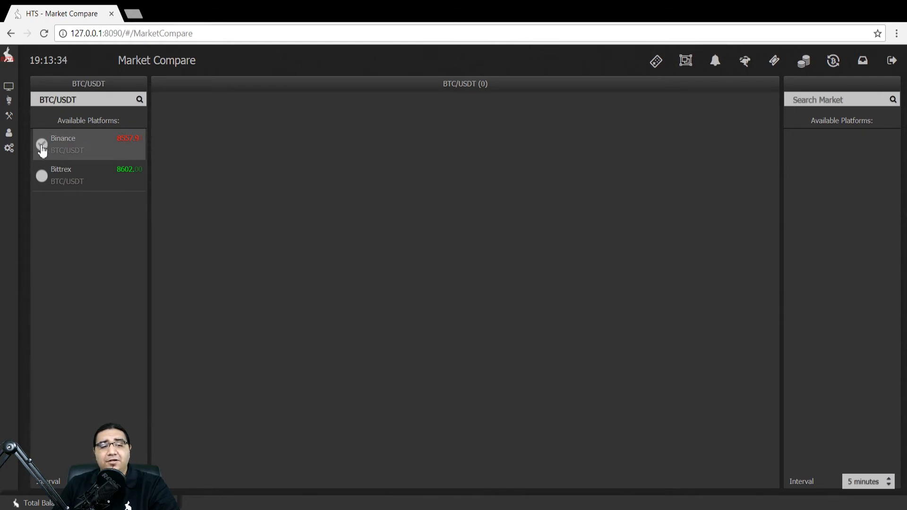
{"action": "left_click", "coordinate": [39, 143]}
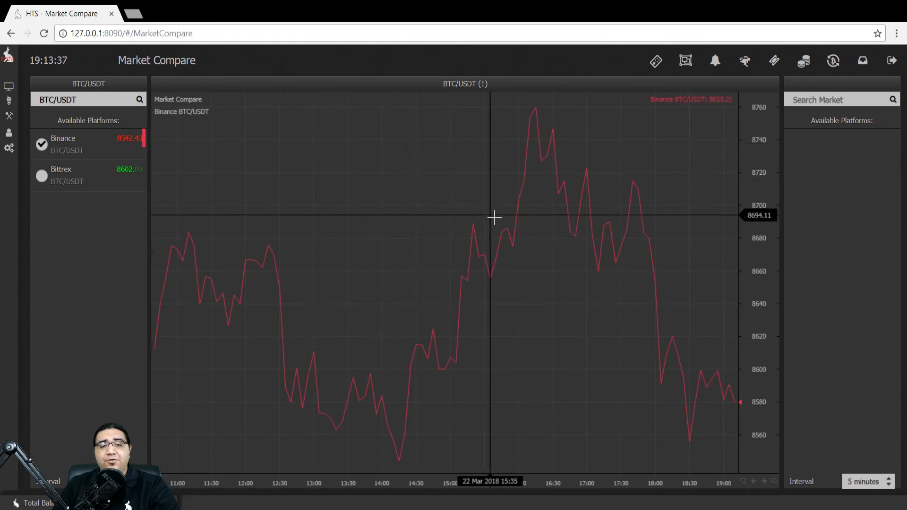
{"action": "mouse_move", "coordinate": [657, 253]}
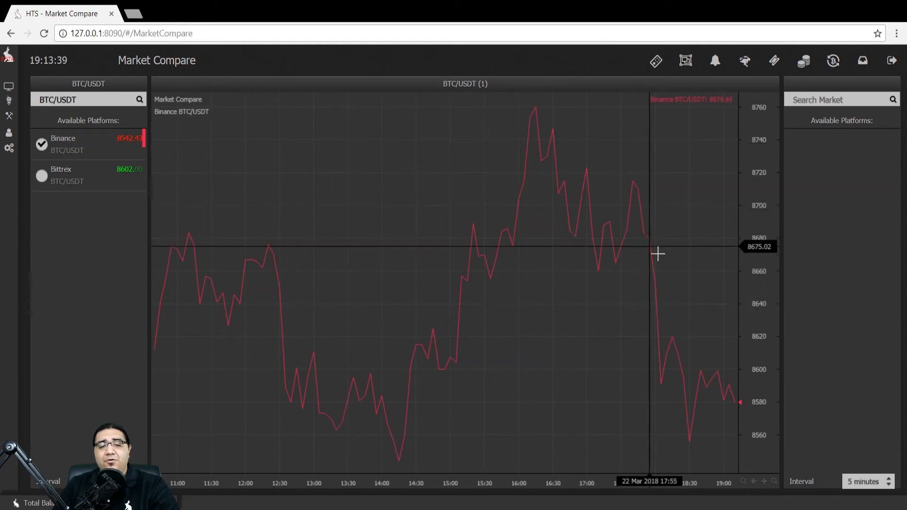
{"action": "mouse_move", "coordinate": [644, 319]}
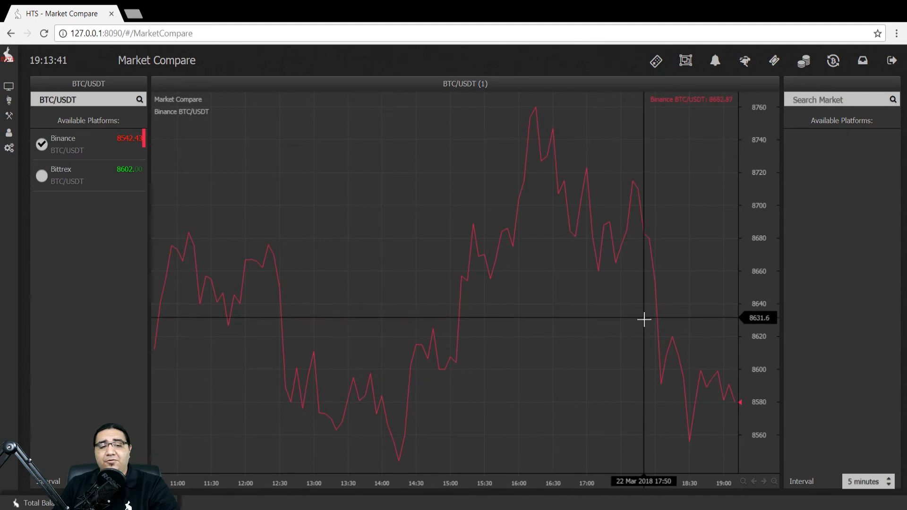
{"action": "mouse_move", "coordinate": [348, 176]}
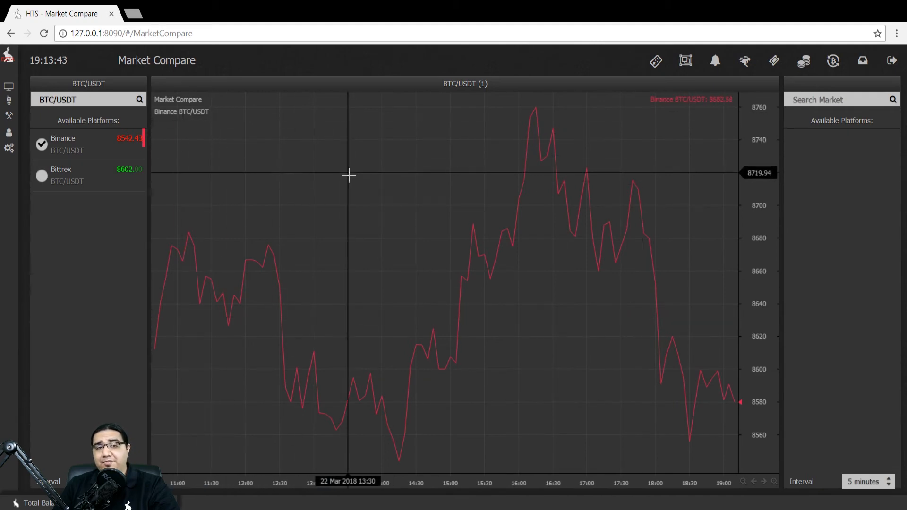
{"action": "mouse_move", "coordinate": [223, 114]}
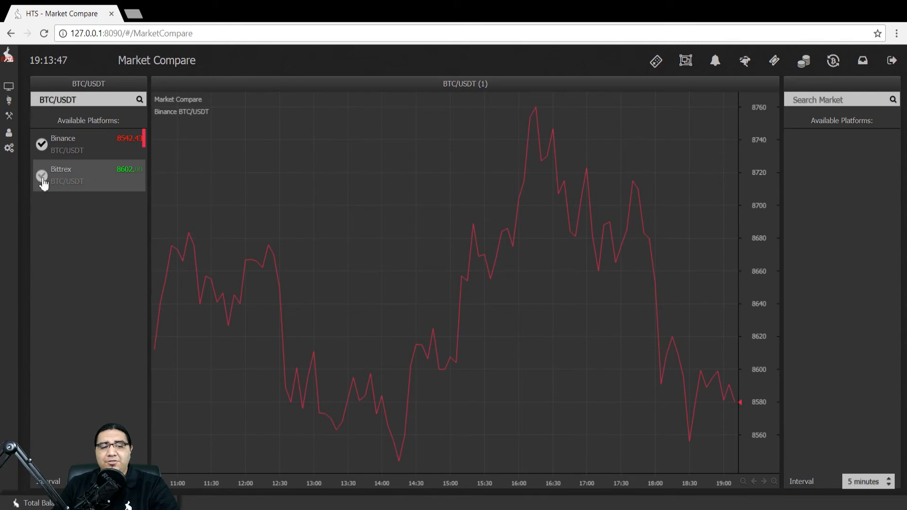
- Add Bittrex's BTC/USDT line beside Binance's on the chart
{"action": "left_click", "coordinate": [42, 176]}
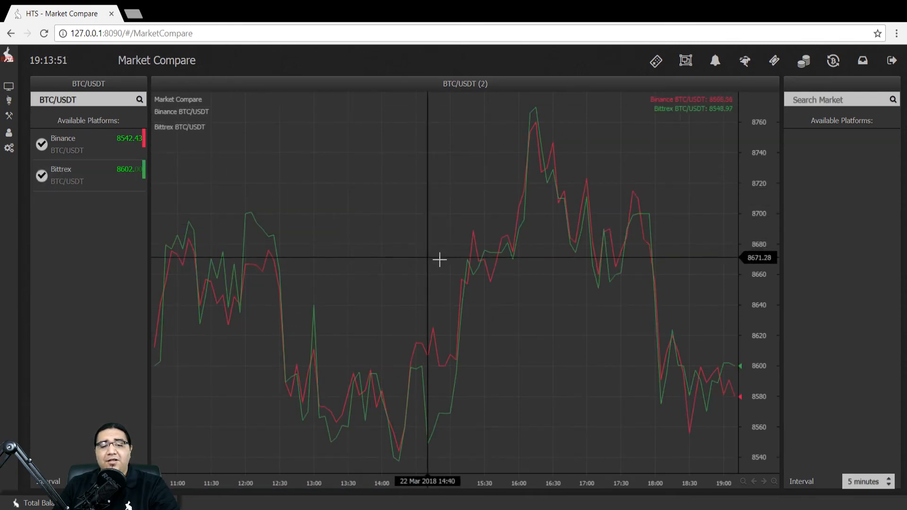
{"action": "mouse_move", "coordinate": [508, 396]}
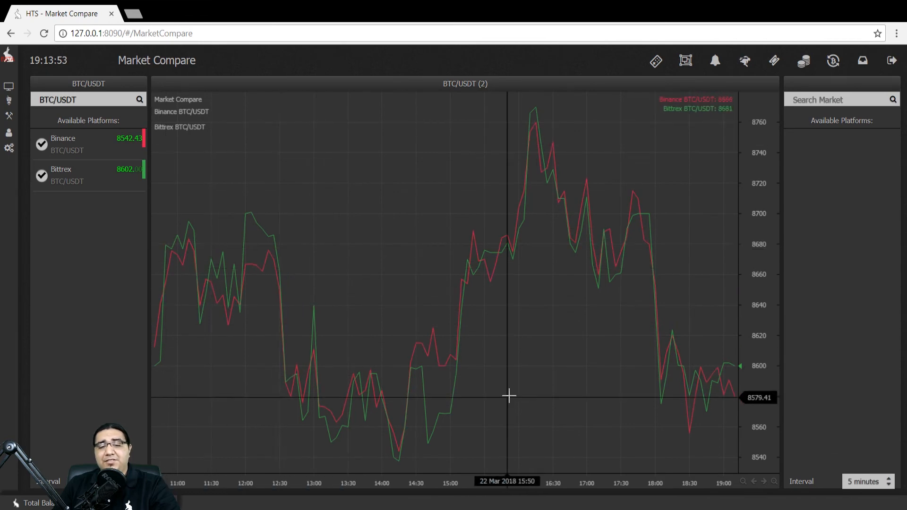
{"action": "mouse_move", "coordinate": [601, 211]}
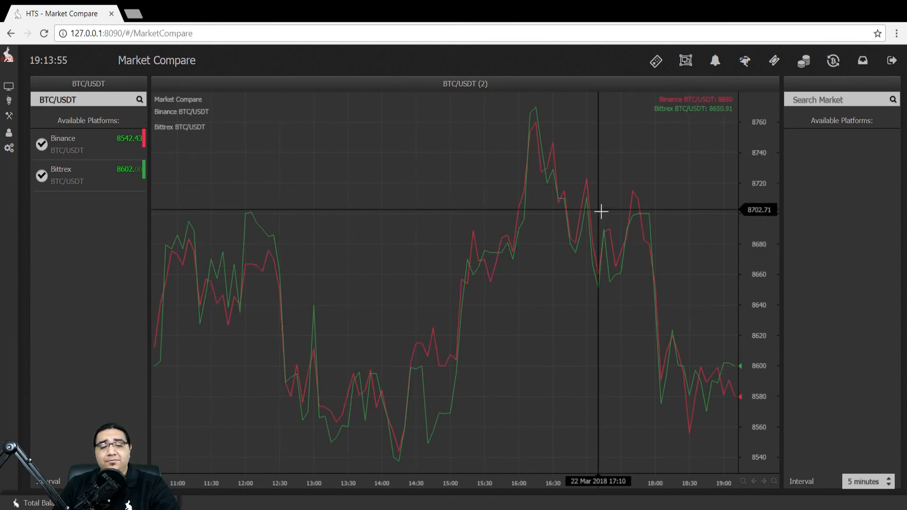
{"action": "mouse_move", "coordinate": [446, 166]}
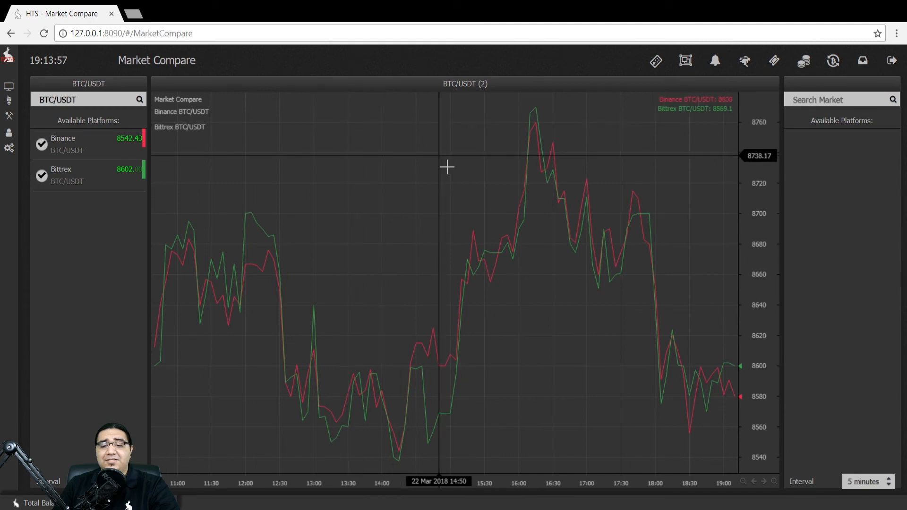
{"action": "mouse_move", "coordinate": [169, 378]}
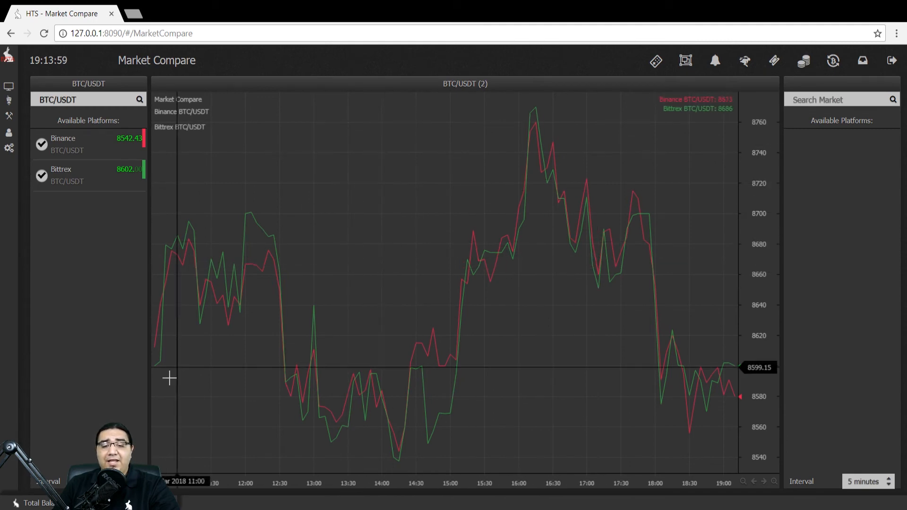
{"action": "mouse_move", "coordinate": [641, 351]}
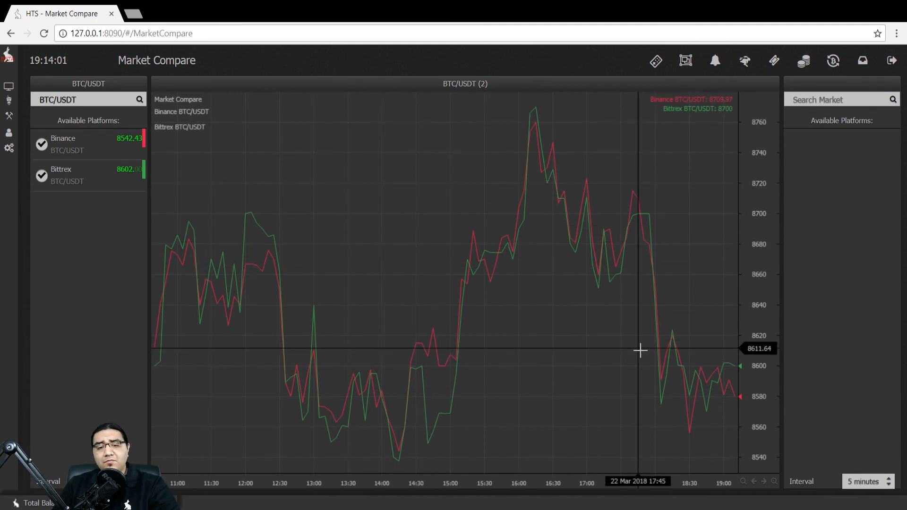
{"action": "mouse_move", "coordinate": [524, 355]}
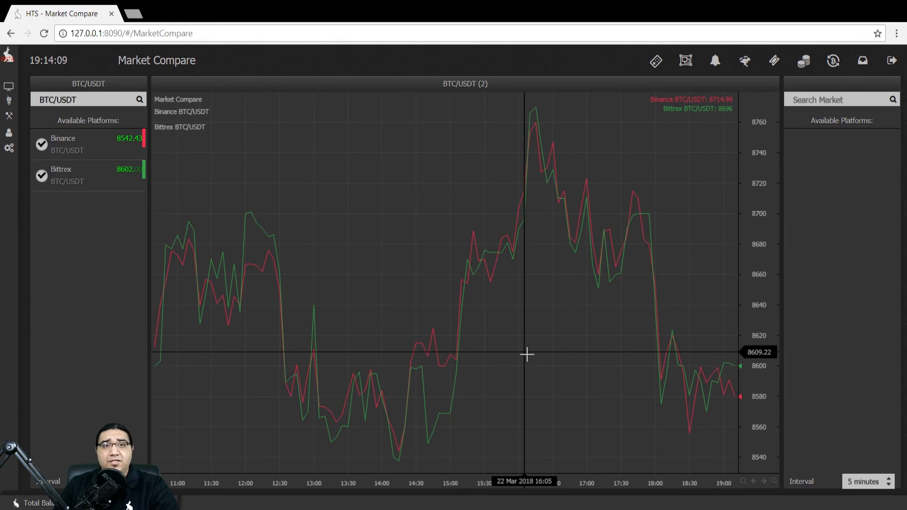
{"action": "mouse_move", "coordinate": [851, 179]}
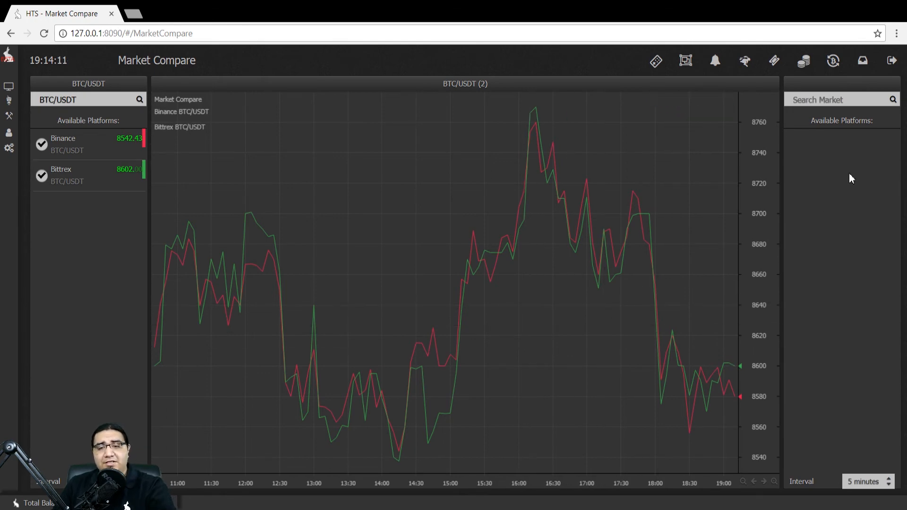
- Search 'ada' in the right panel and choose ADA/BTC as the second market
{"action": "left_click", "coordinate": [840, 99]}
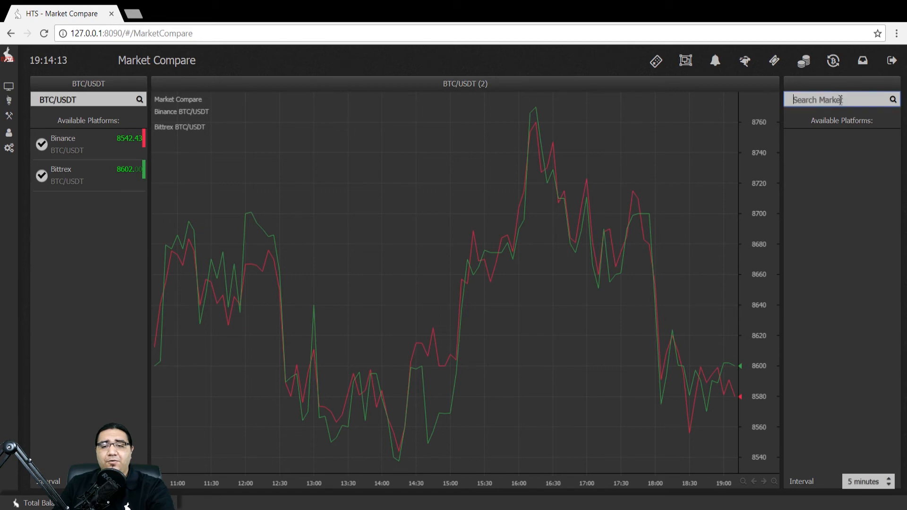
{"action": "type", "text": "ada"}
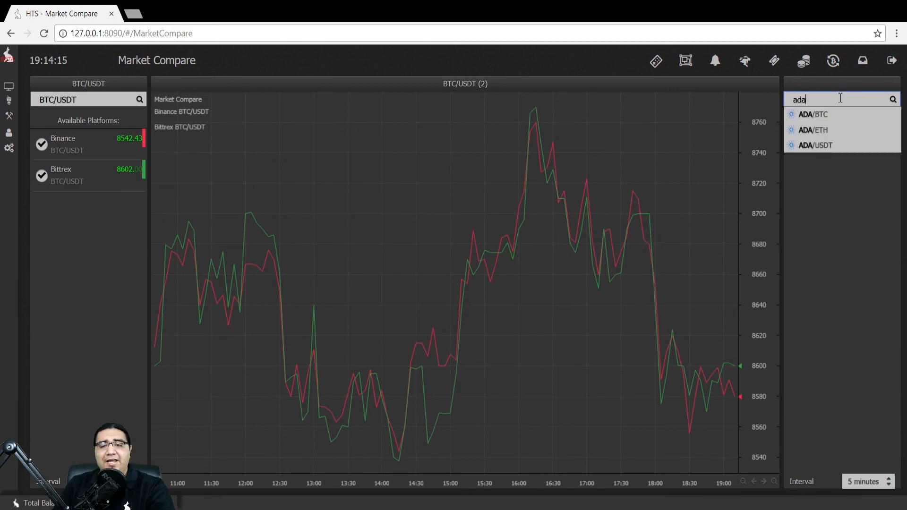
{"action": "left_click", "coordinate": [811, 114]}
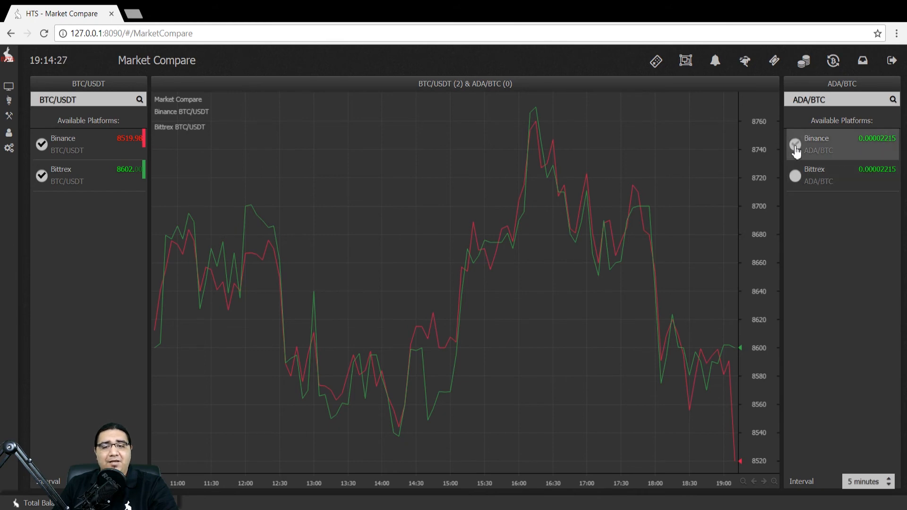
- Plot both Binance and Bittrex ADA/BTC lines on the comparison chart
{"action": "left_click", "coordinate": [796, 144]}
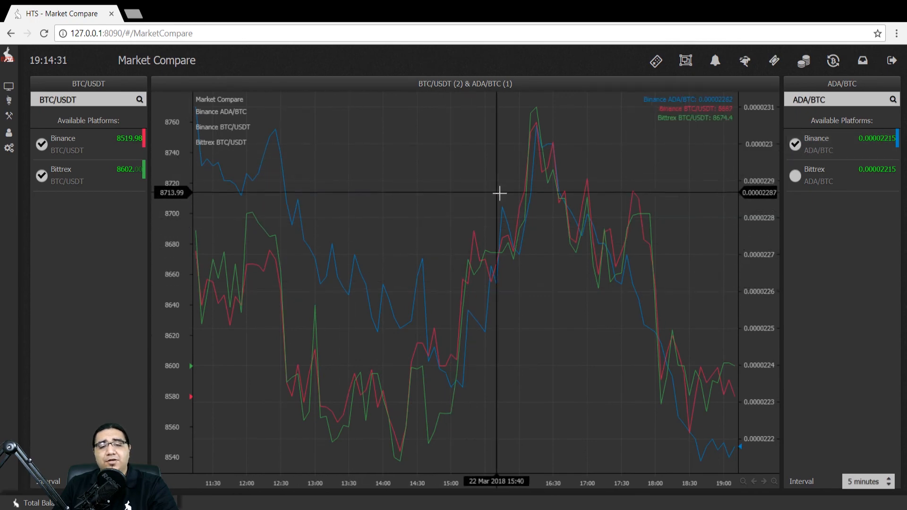
{"action": "mouse_move", "coordinate": [337, 204]}
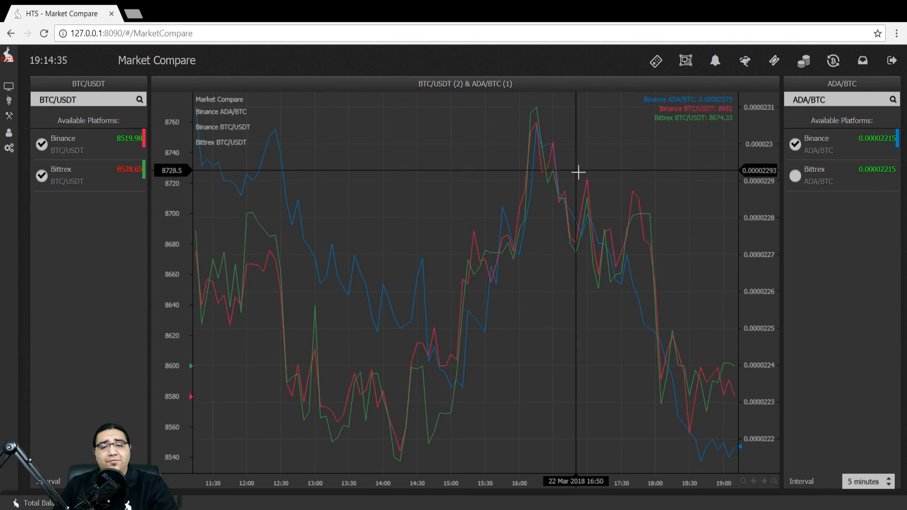
{"action": "left_click", "coordinate": [795, 176]}
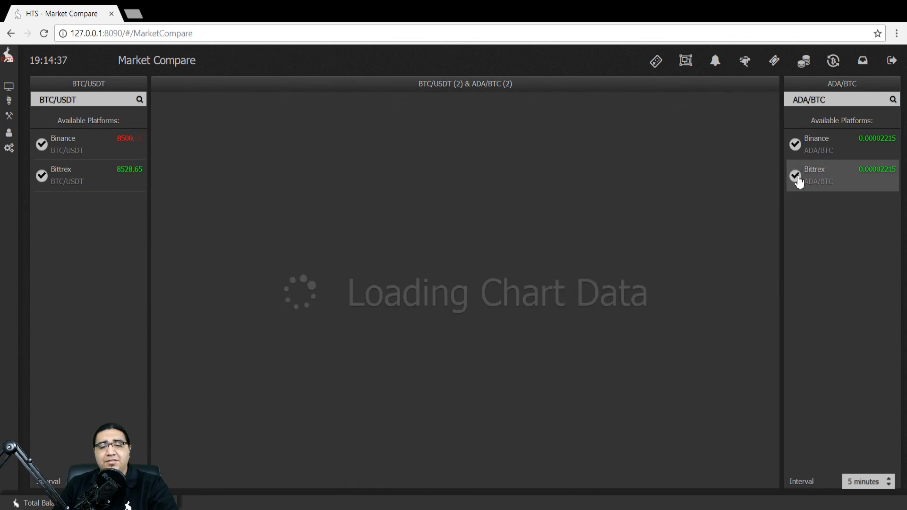